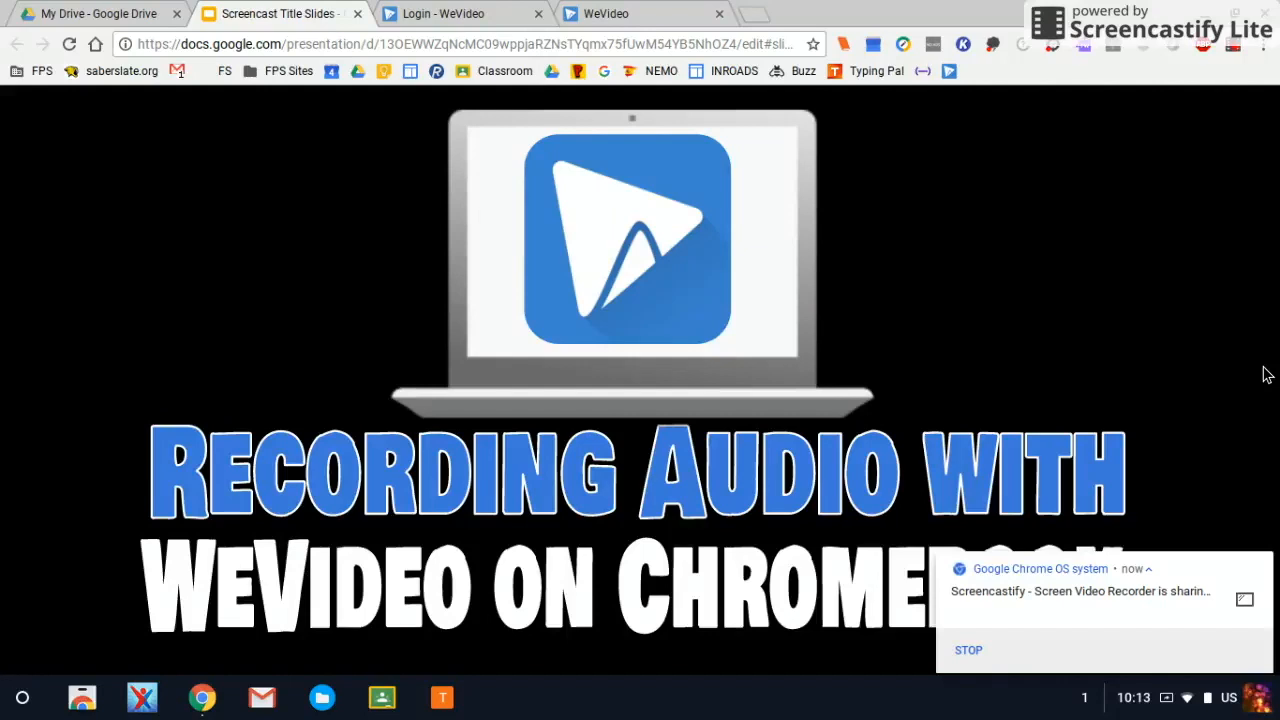
mouse_move(660, 8)
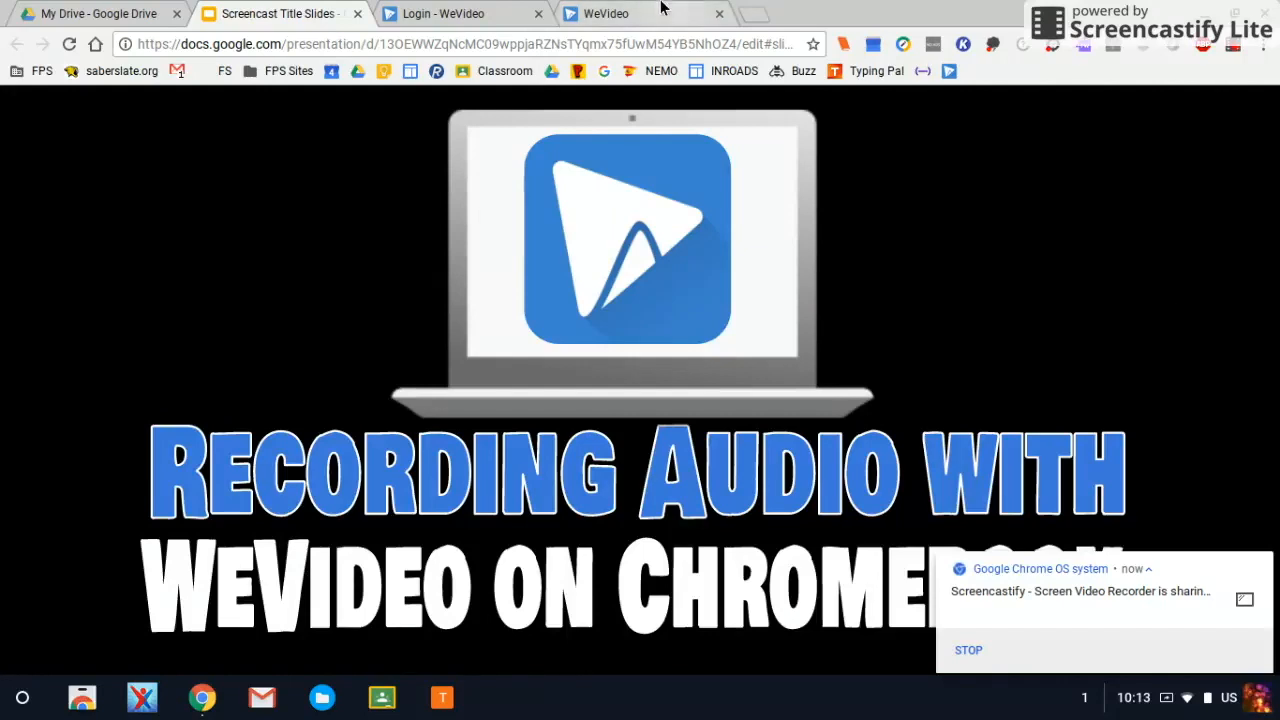
Switch to the WeVideo sign-in page in the browser
click(440, 12)
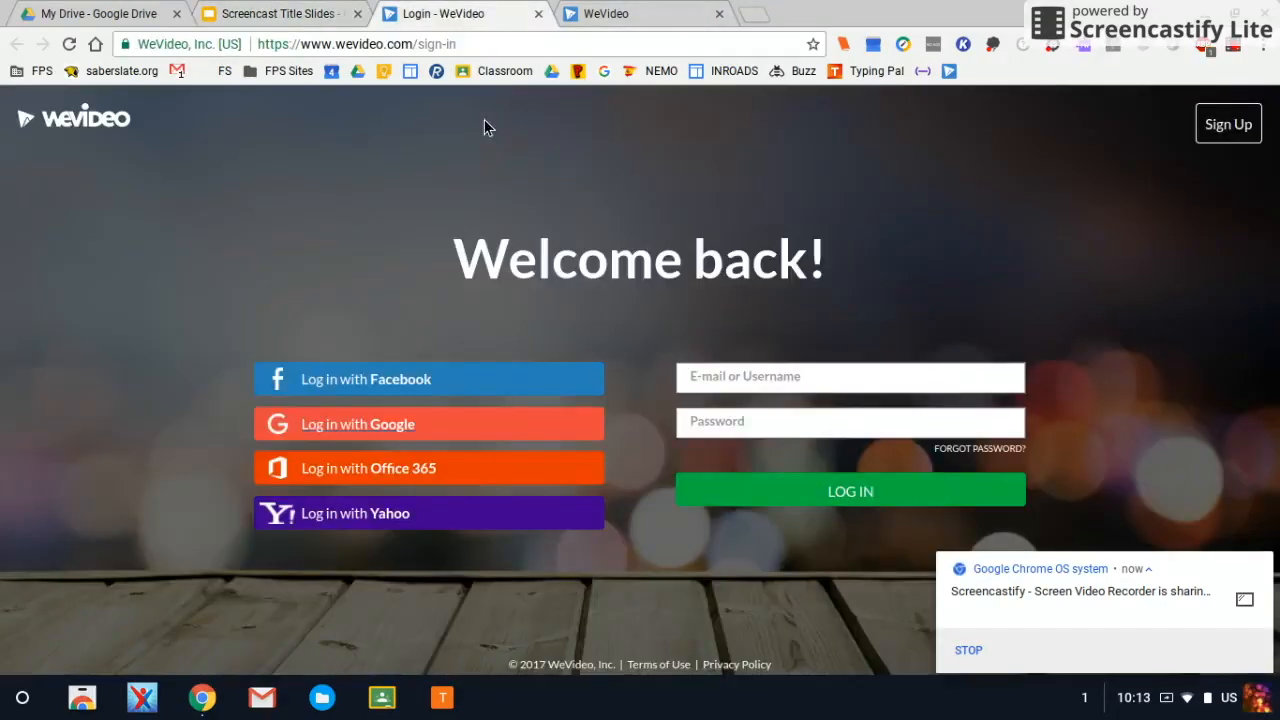
mouse_move(400, 414)
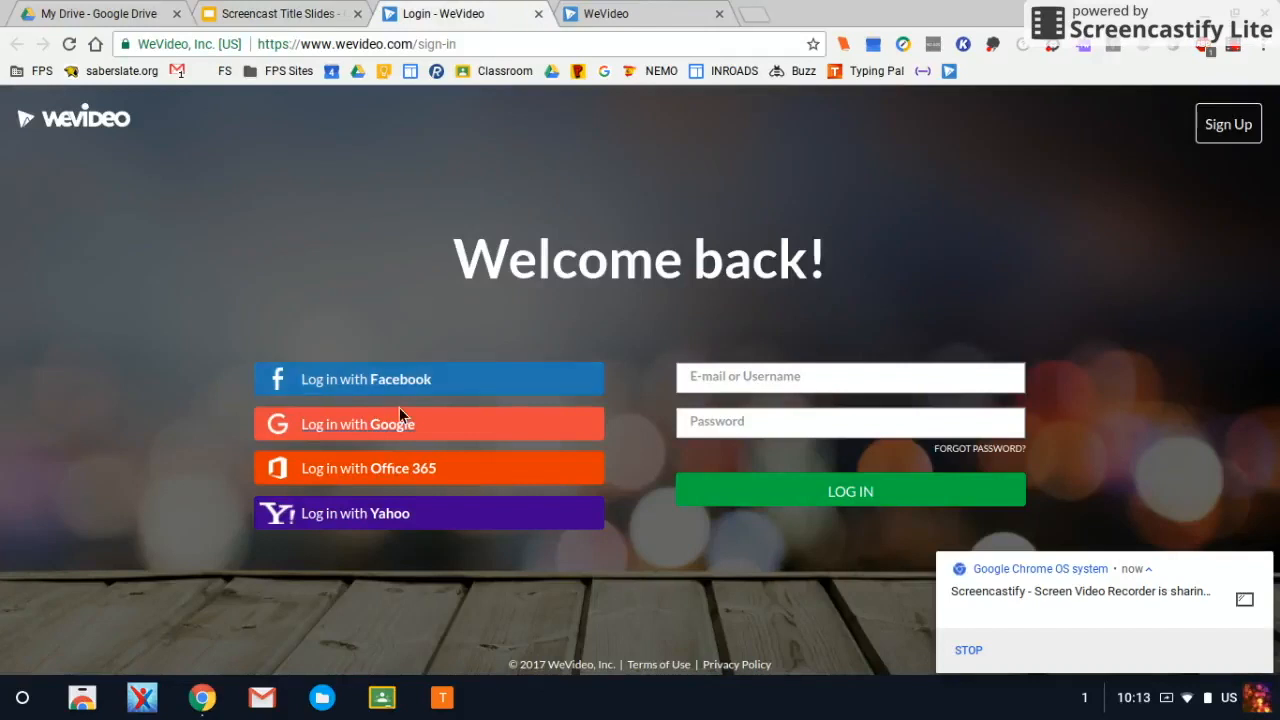
mouse_move(448, 428)
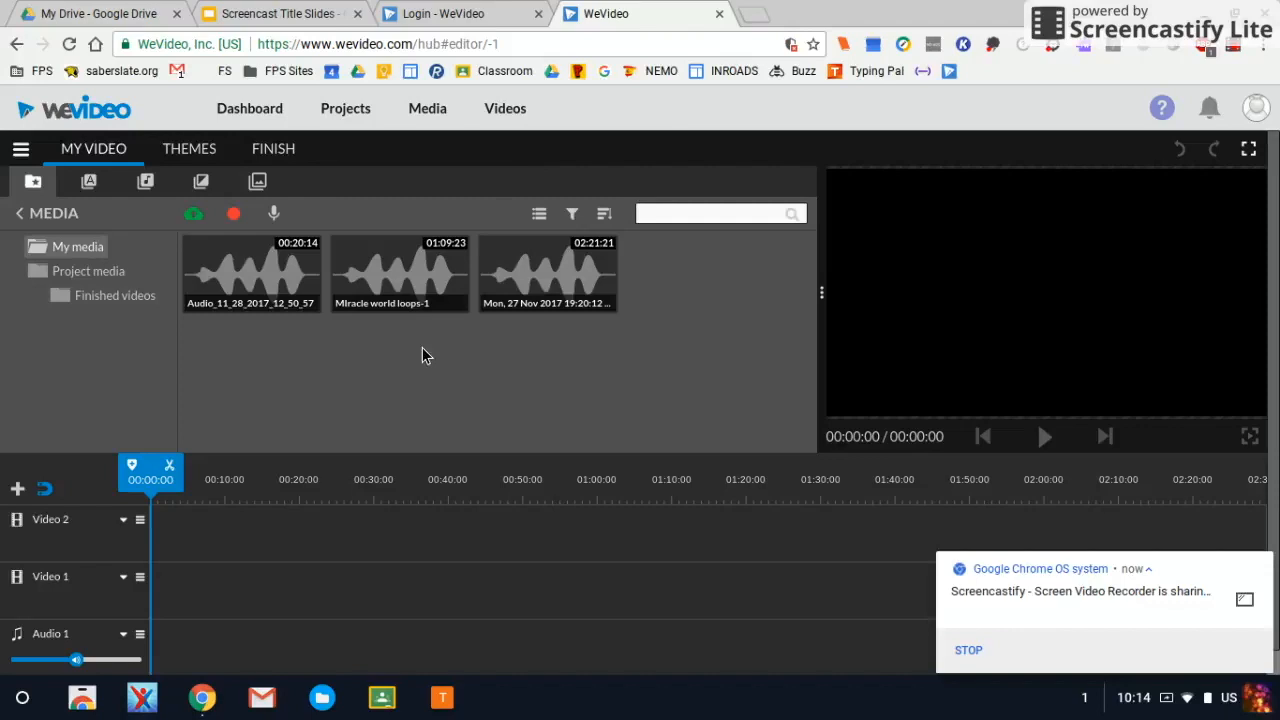
mouse_move(348, 354)
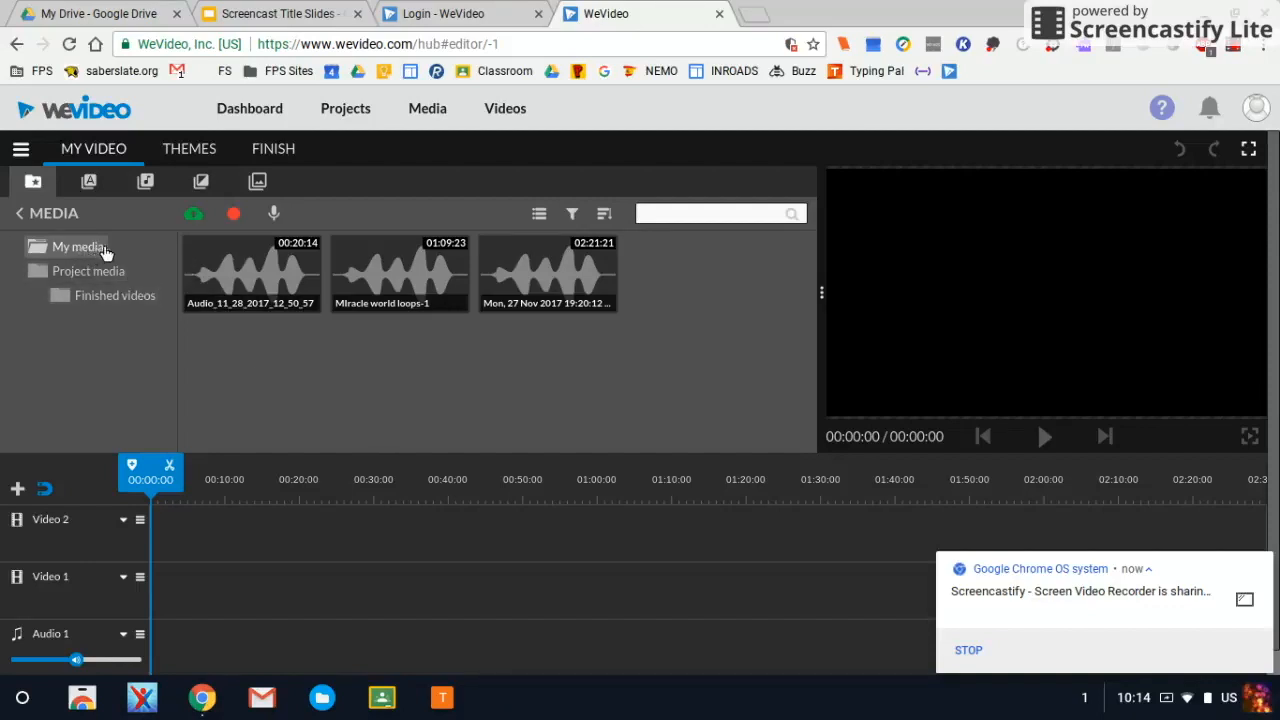
mouse_move(272, 212)
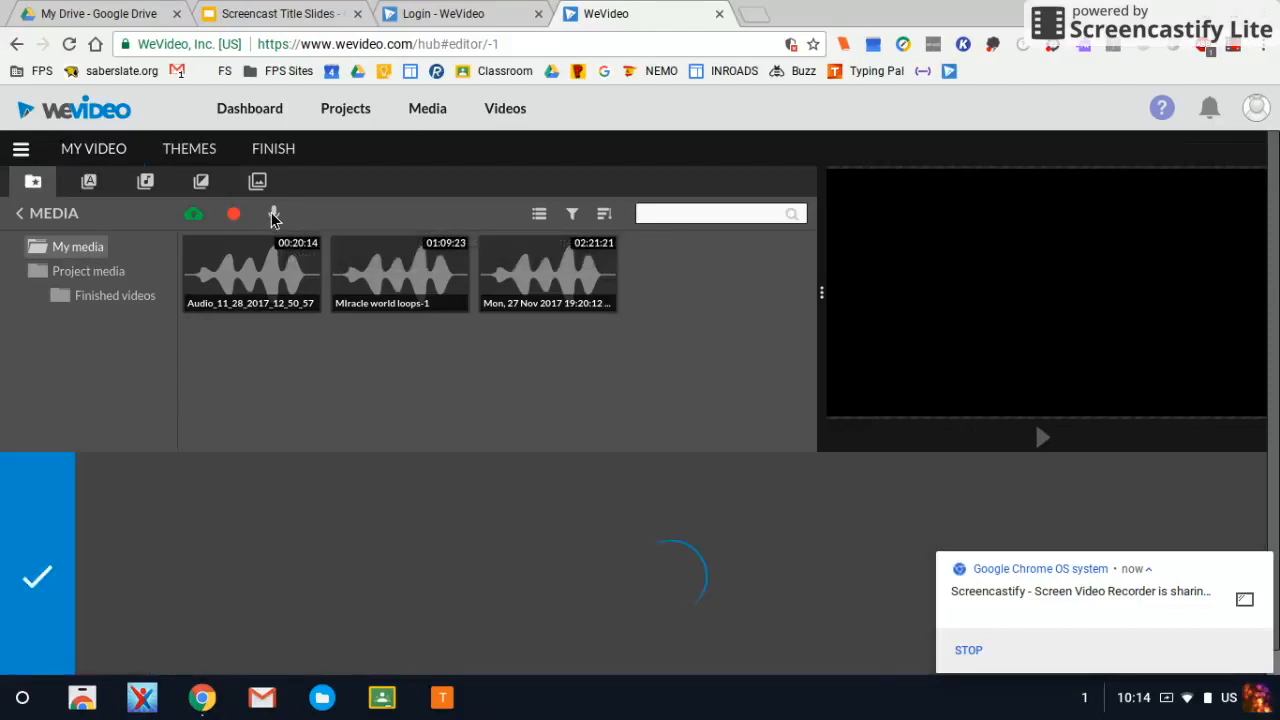
Allow WeVideo to use the microphone and dismiss the dropped-audio-frames warning
click(272, 212)
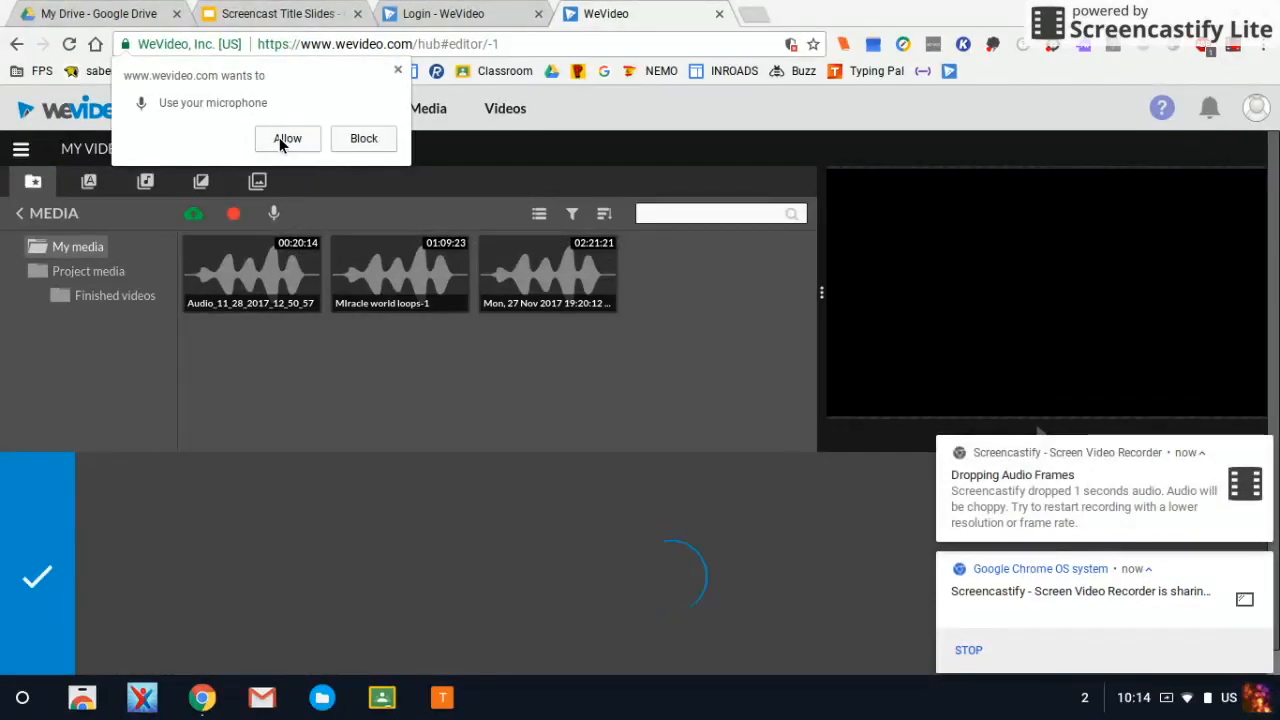
click(288, 138)
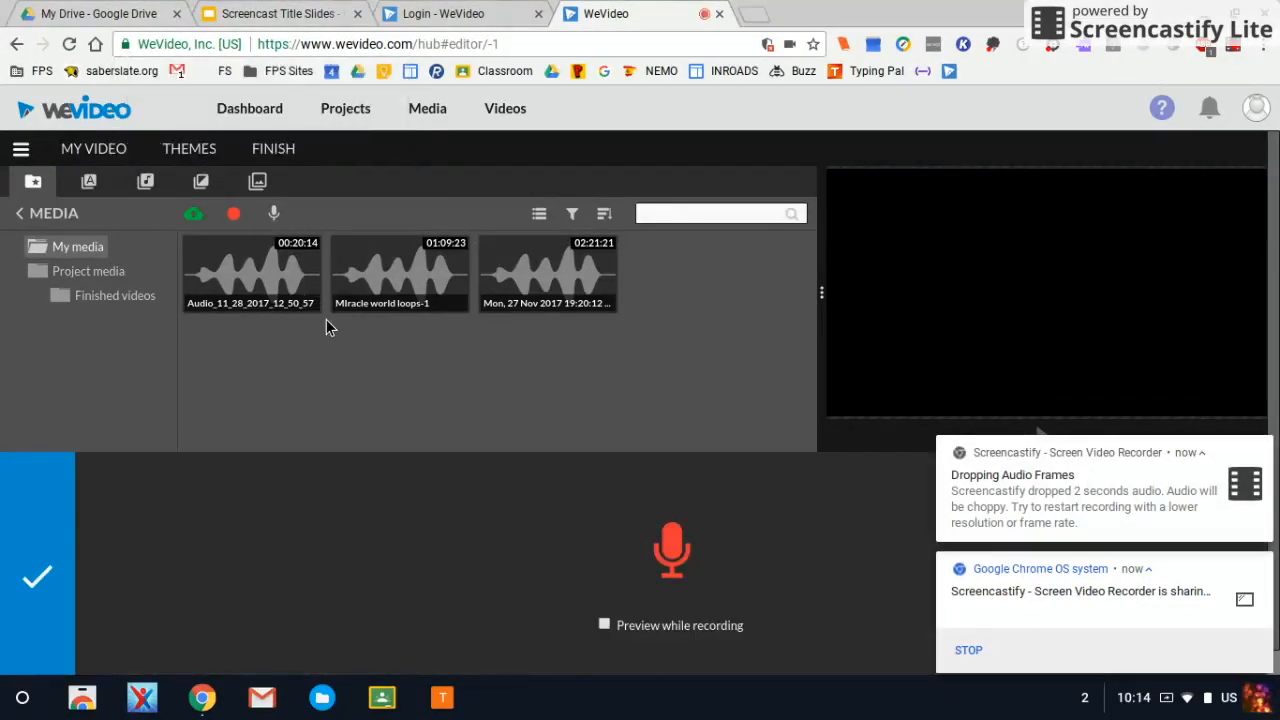
mouse_move(844, 502)
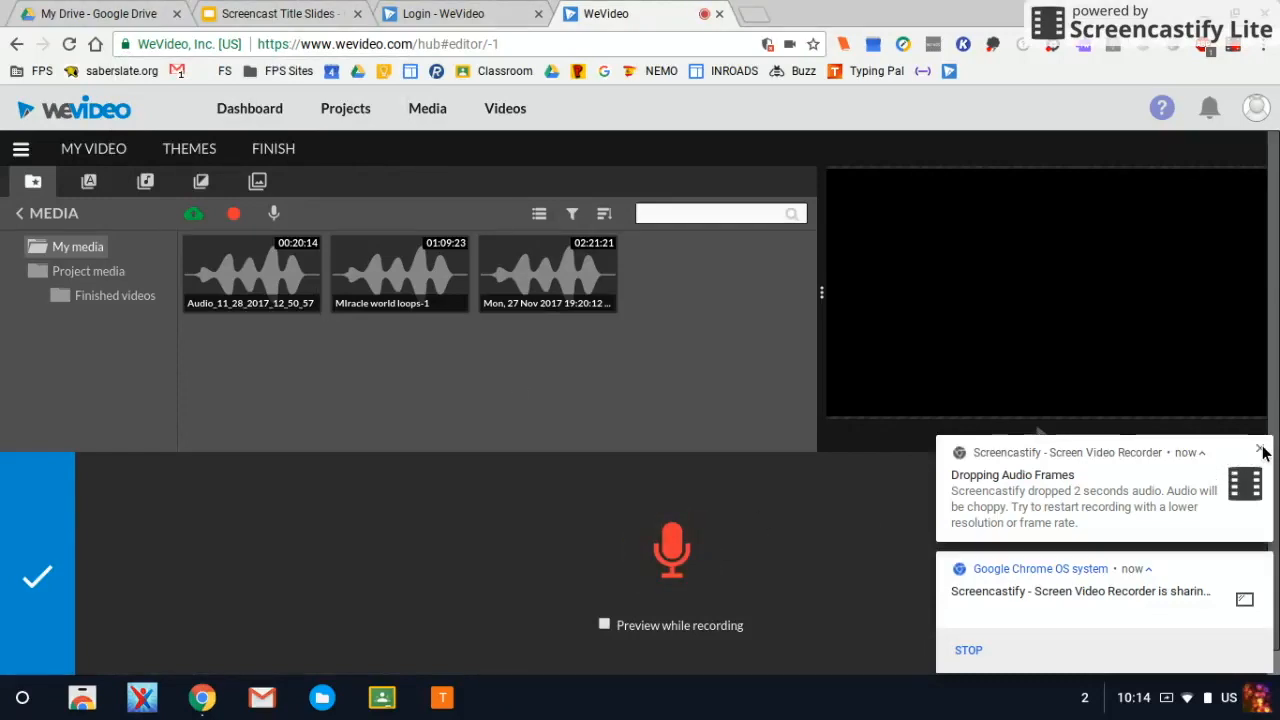
click(1262, 452)
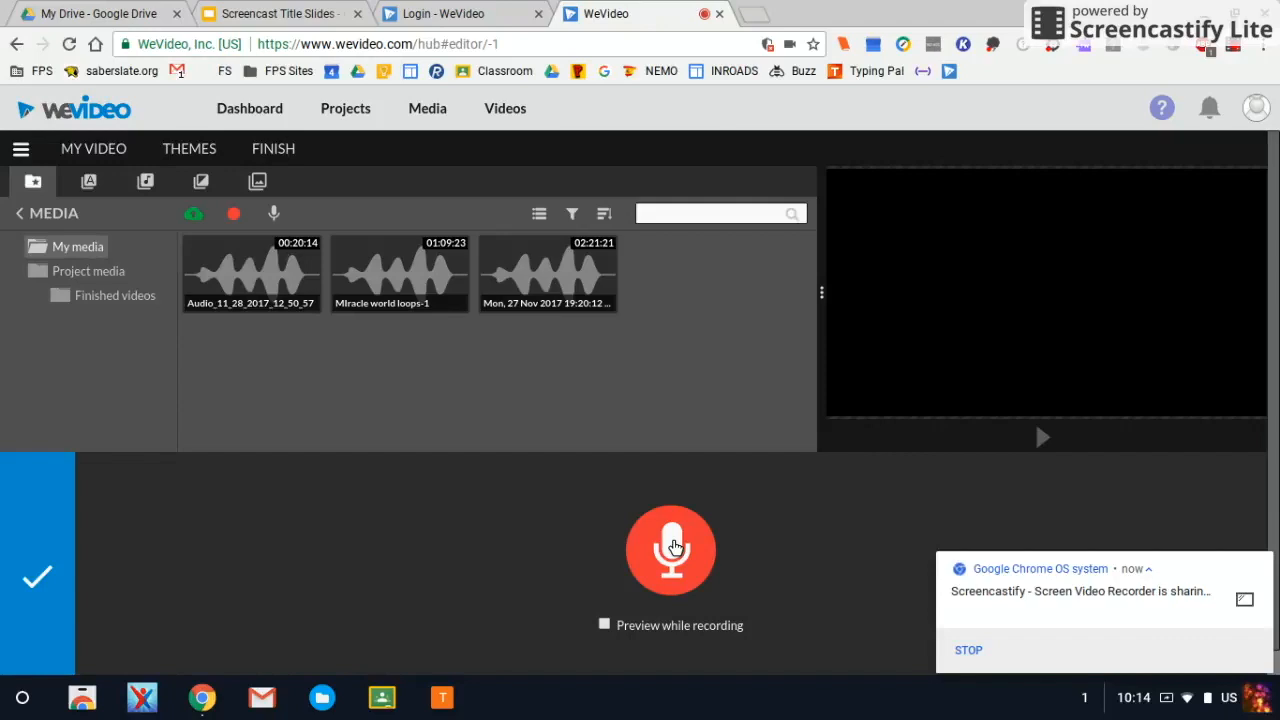
Record a voice narration take of about 27 seconds with the microphone button
click(670, 550)
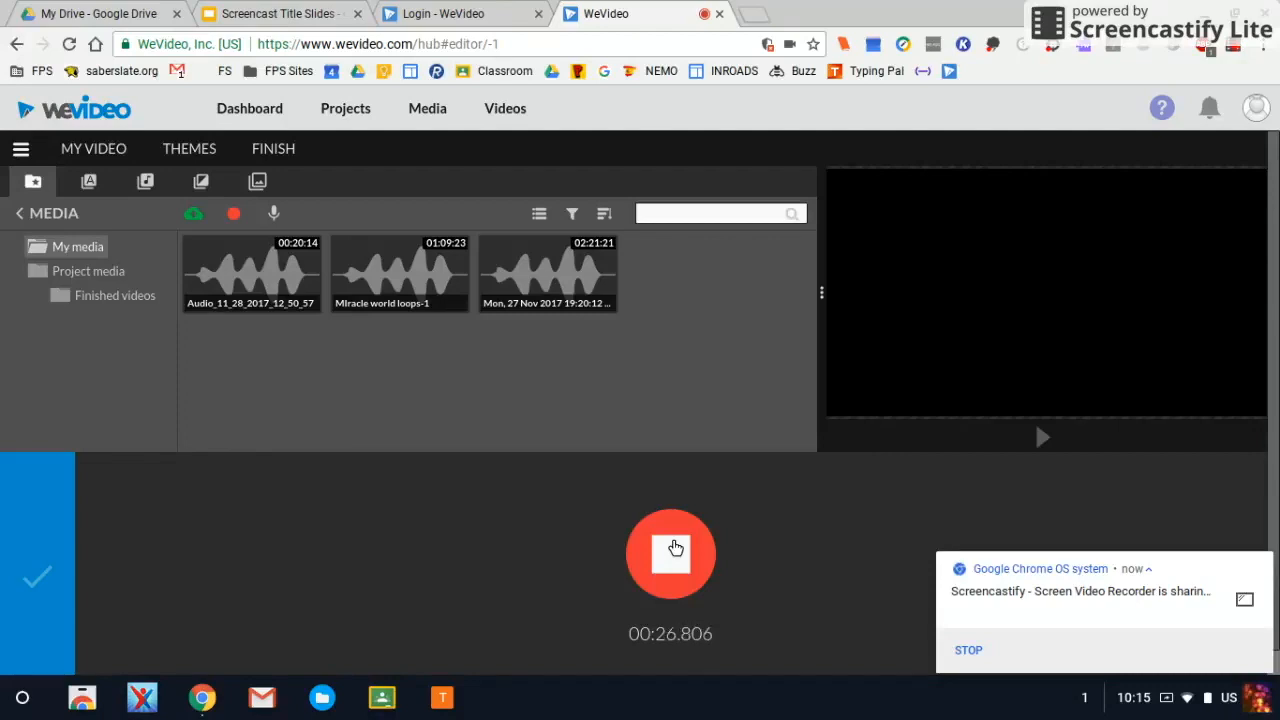
click(670, 552)
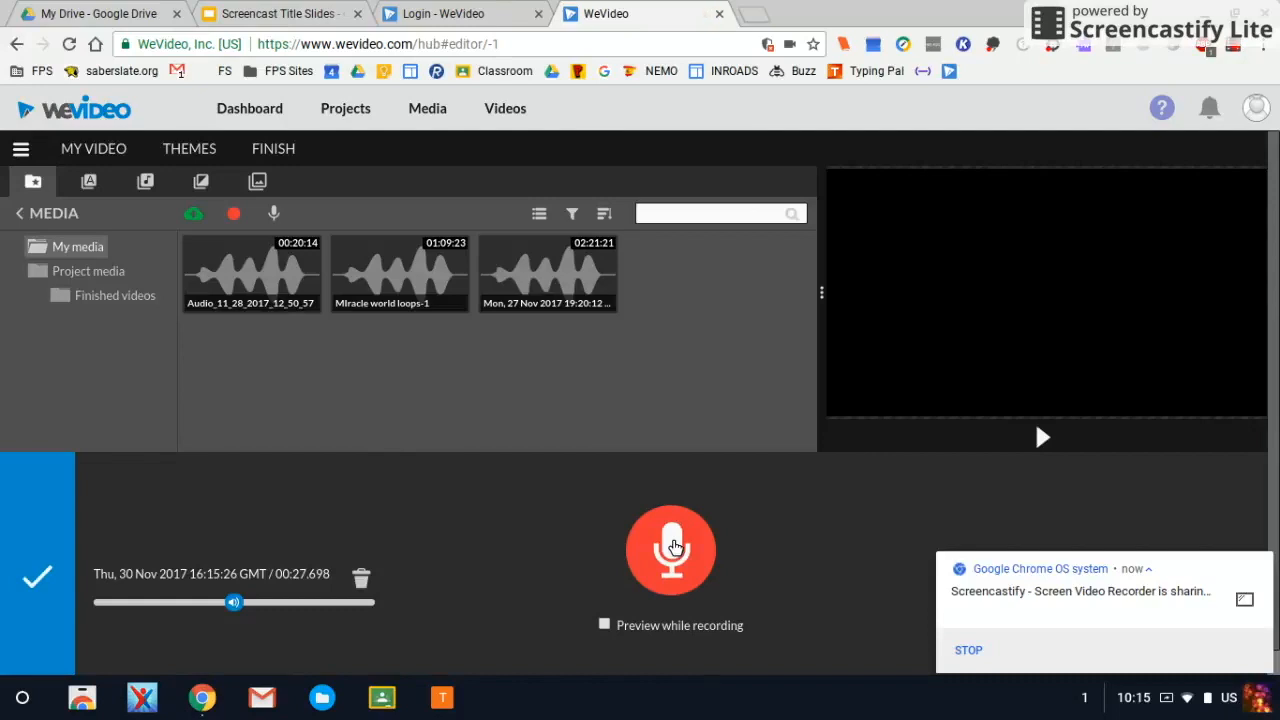
Save the 27-second take dated 30 Nov 2017 into My media
click(670, 550)
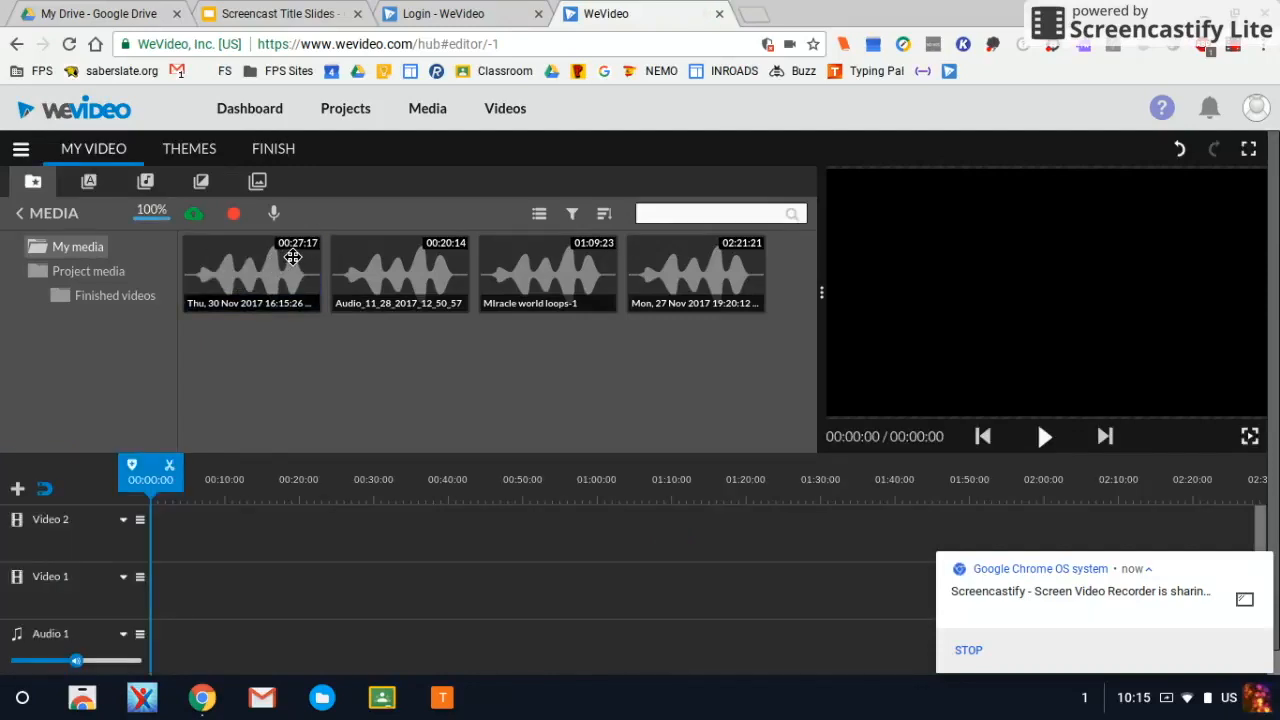
mouse_move(284, 424)
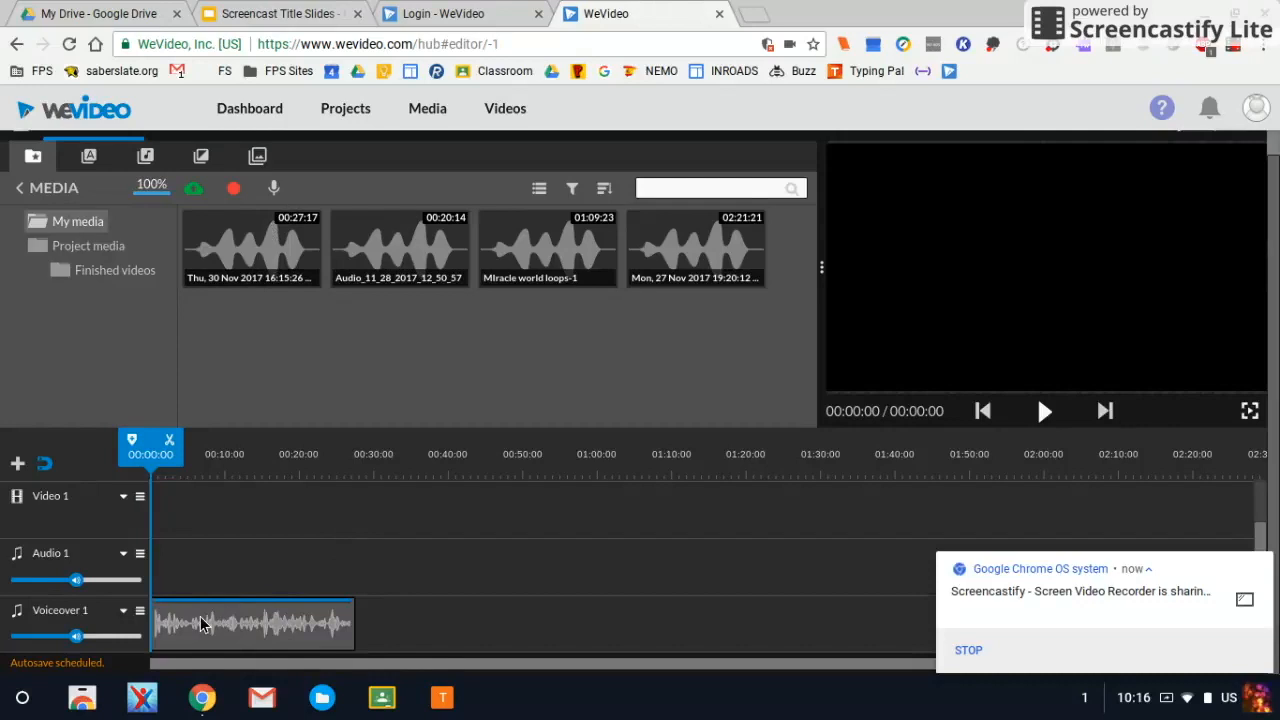
mouse_move(284, 620)
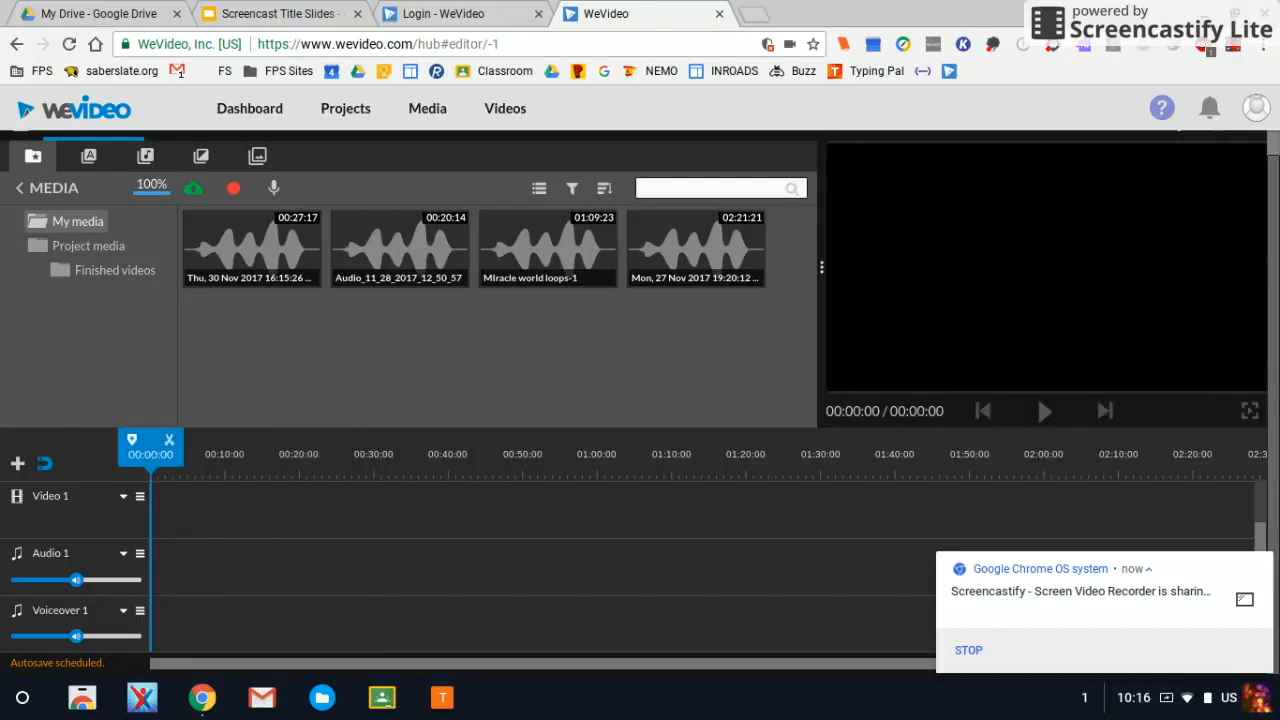
mouse_move(196, 268)
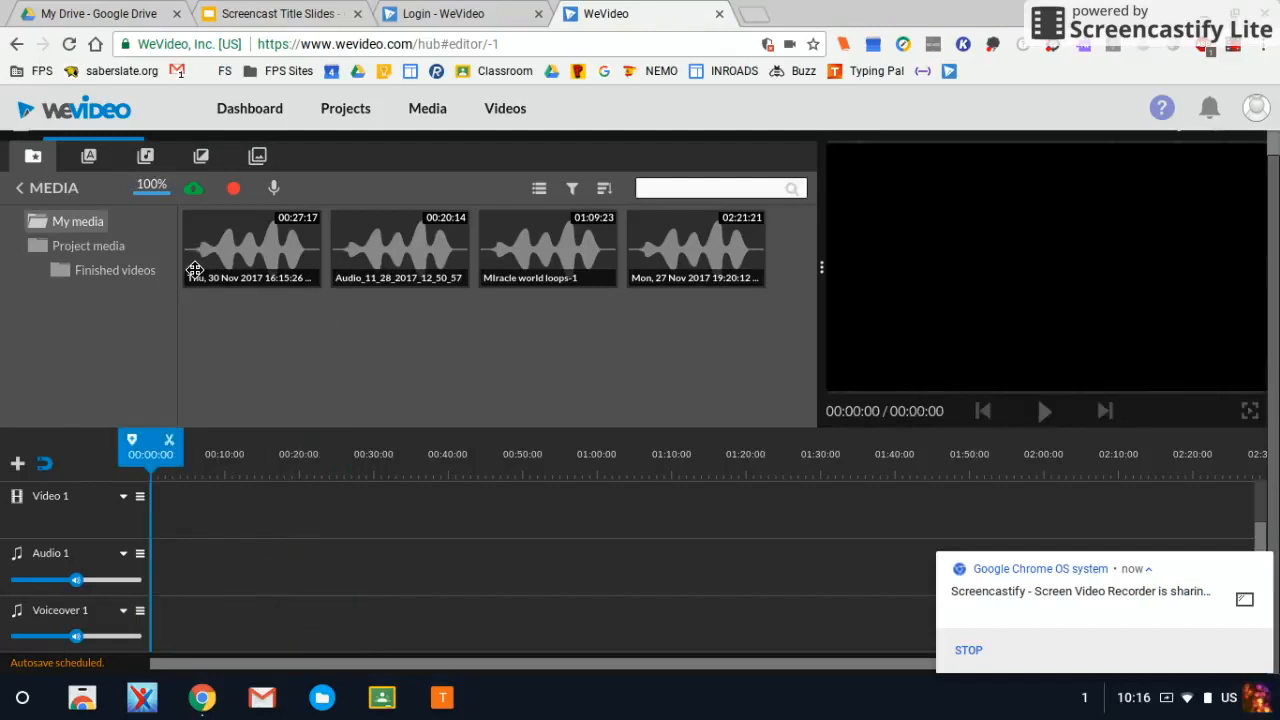
mouse_move(314, 610)
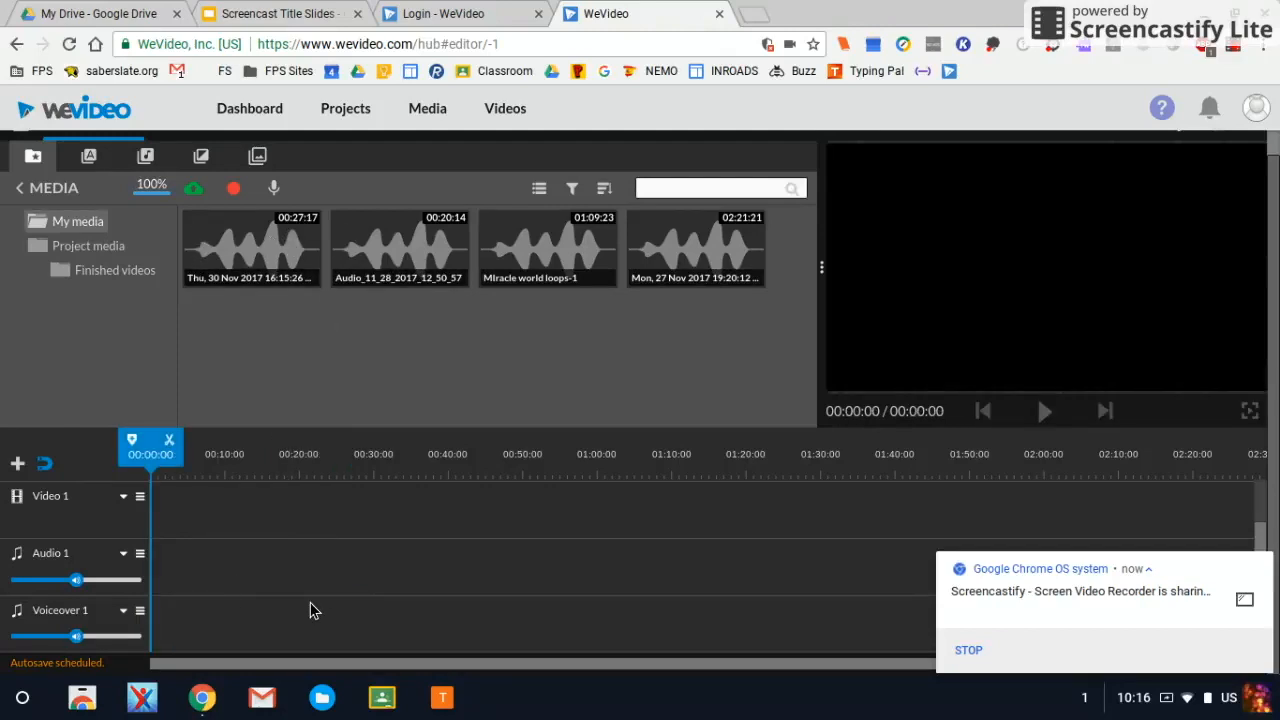
mouse_move(368, 628)
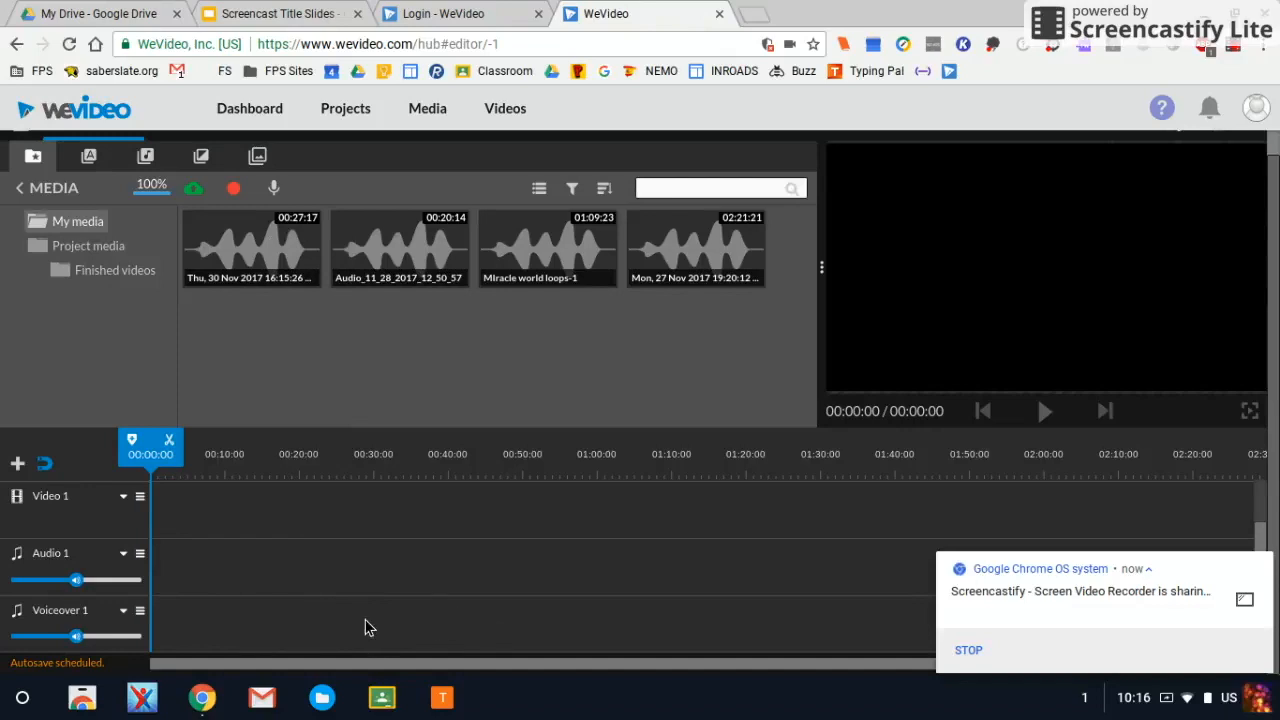
mouse_move(404, 624)
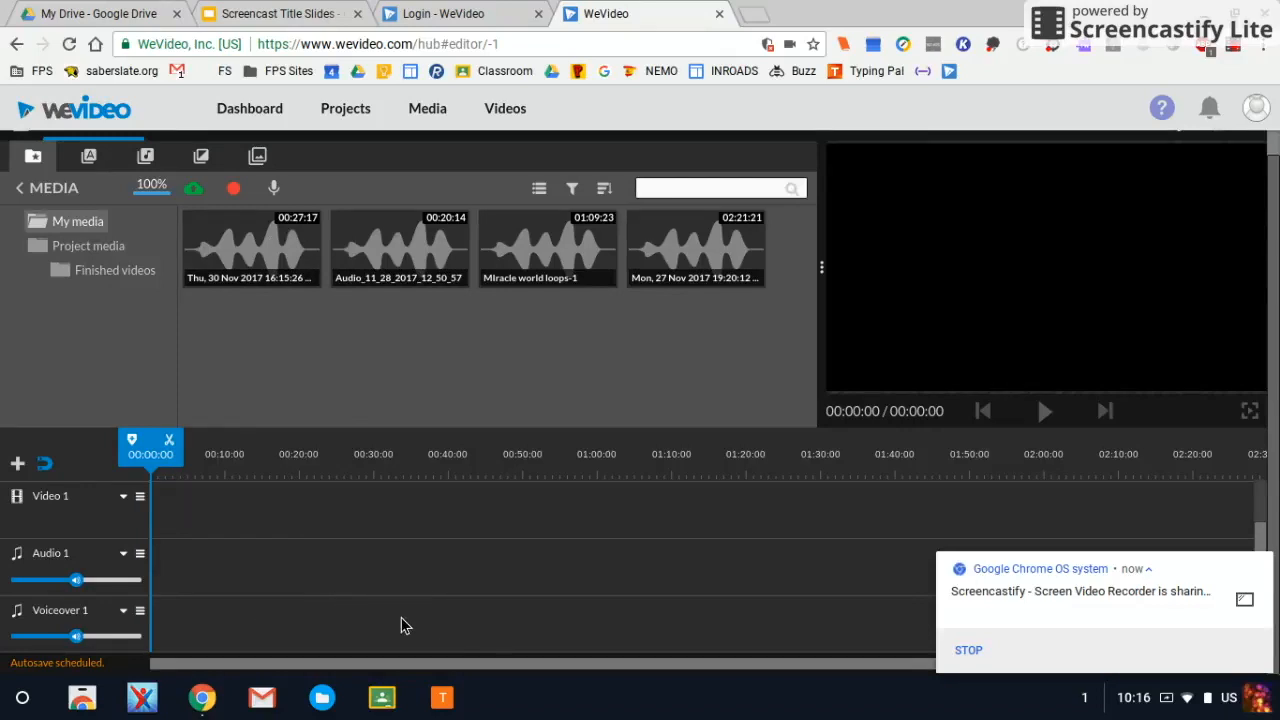
mouse_move(222, 624)
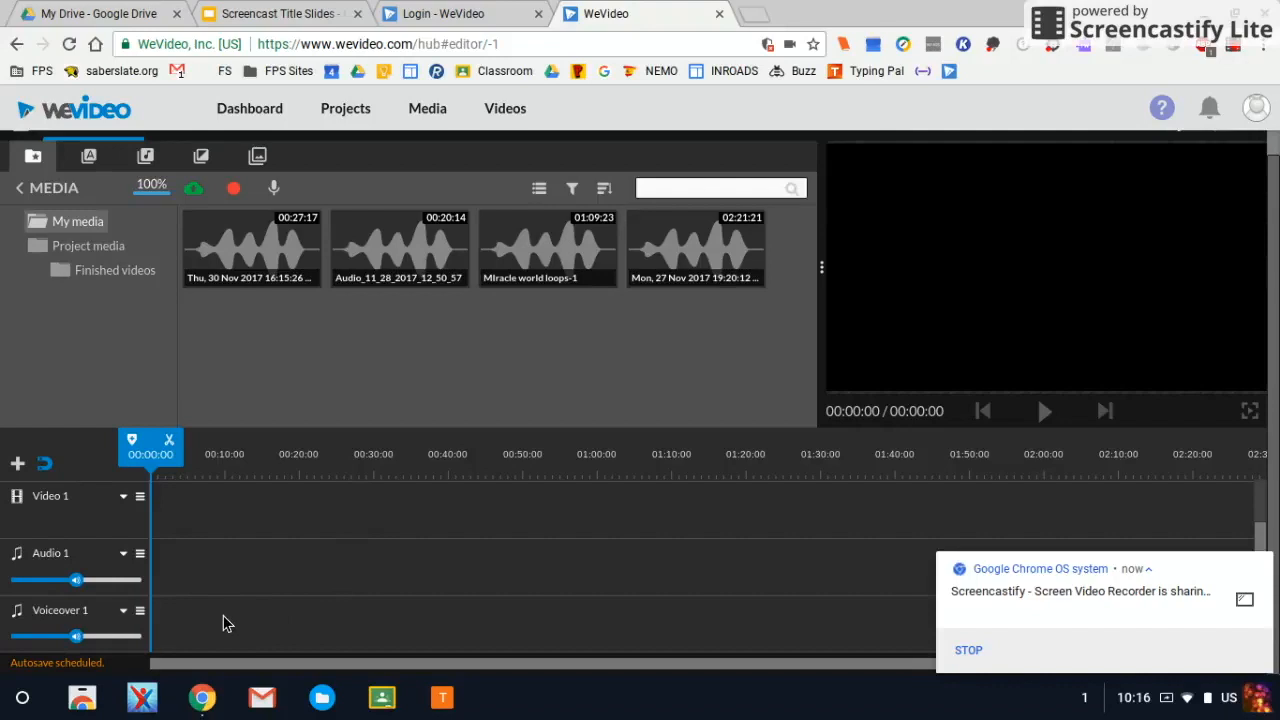